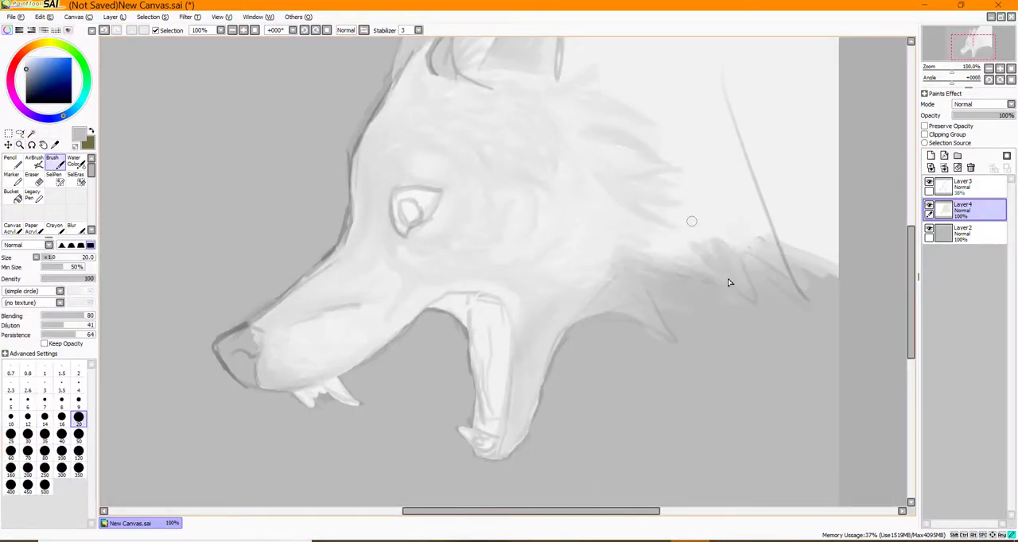
- Zoom the canvas in and back out while shading the wolf head in grey
scroll("up", 3)
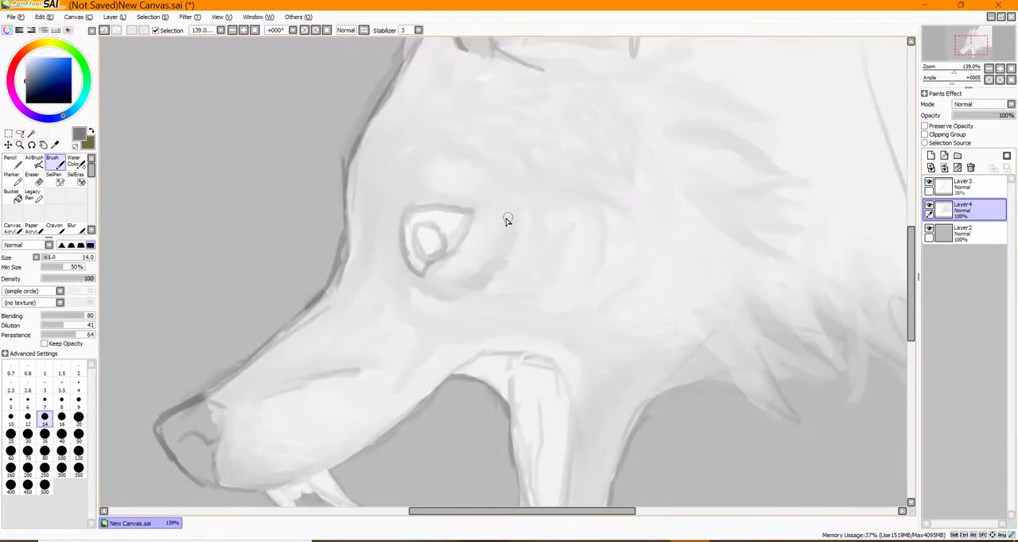
scroll("down", 3)
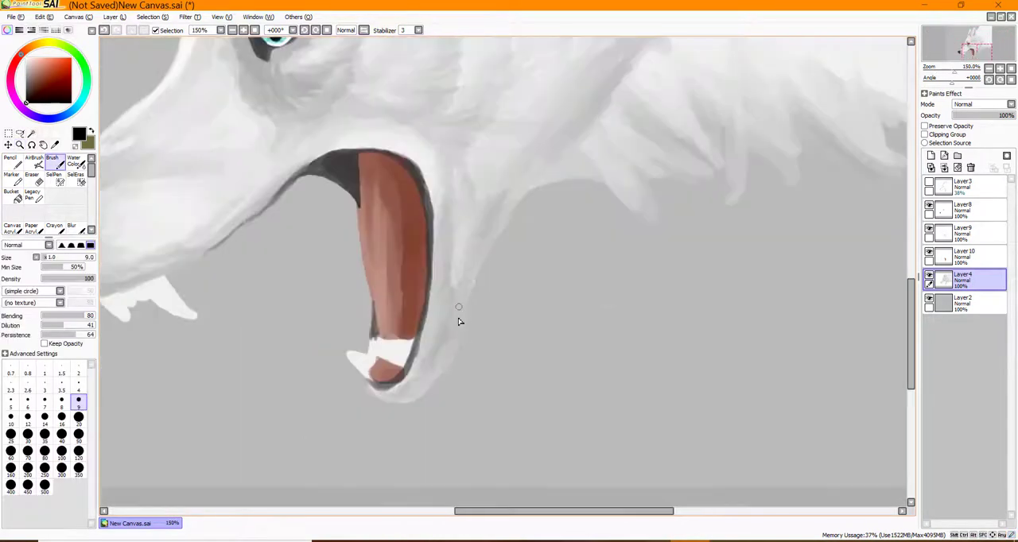
- Add shading inside the open mouth and zoom in on the muzzle
left_click(19, 145)
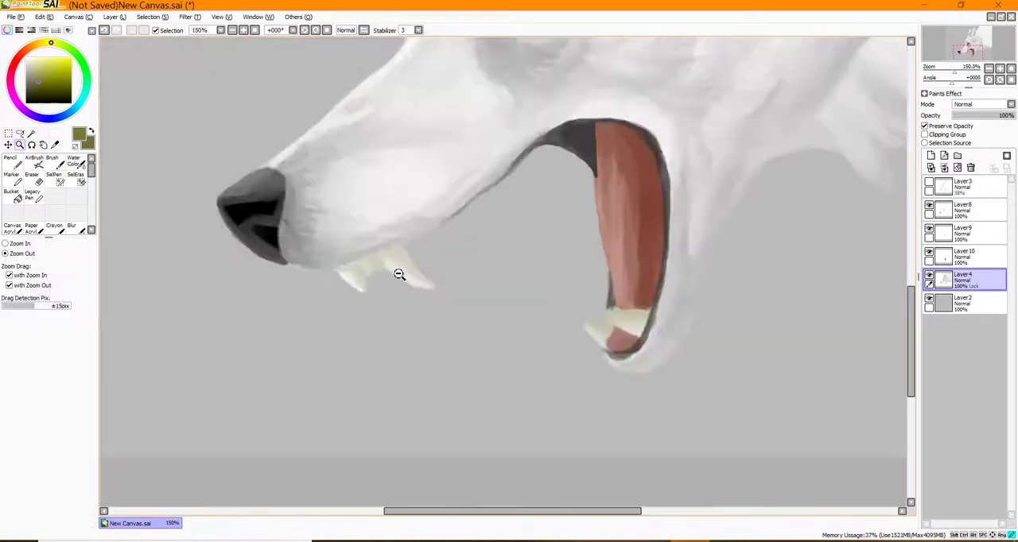
scroll("down", 3)
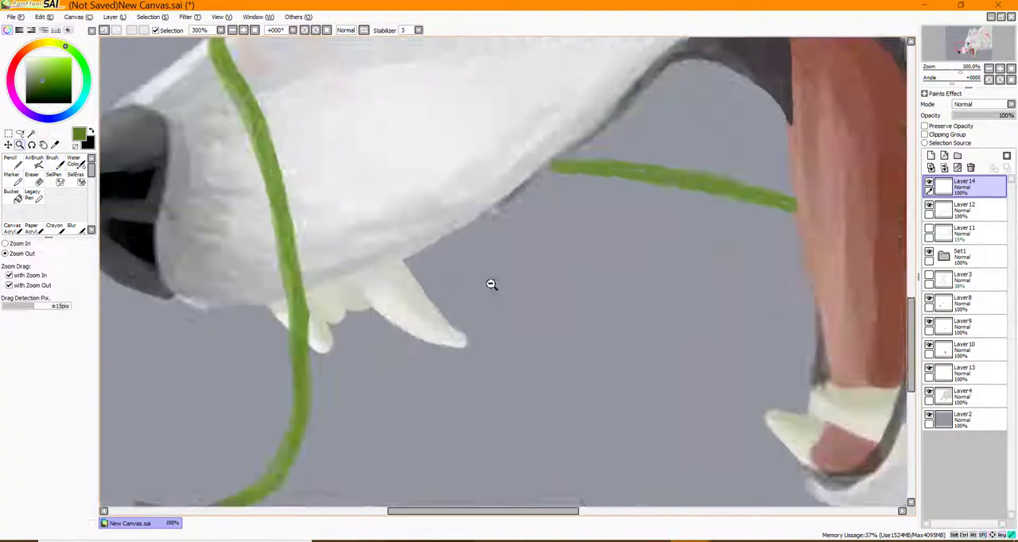
- Zoom onto the fangs and paint a green ivy leaf on the vine
left_click(51, 159)
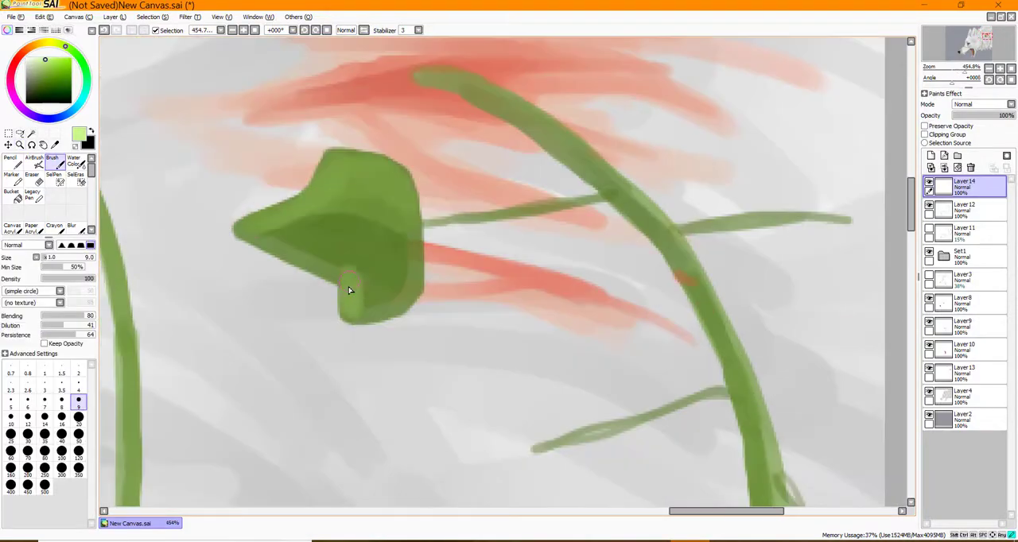
left_click_drag(350, 289, 379, 258)
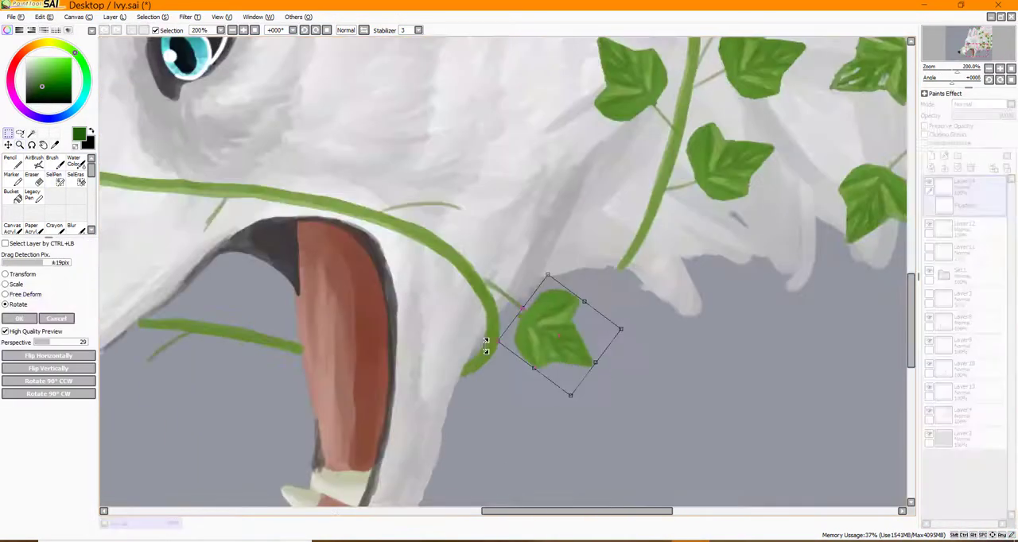
- Place the copied leaf beside the vine, then darken the grey background behind the head
left_click(6, 283)
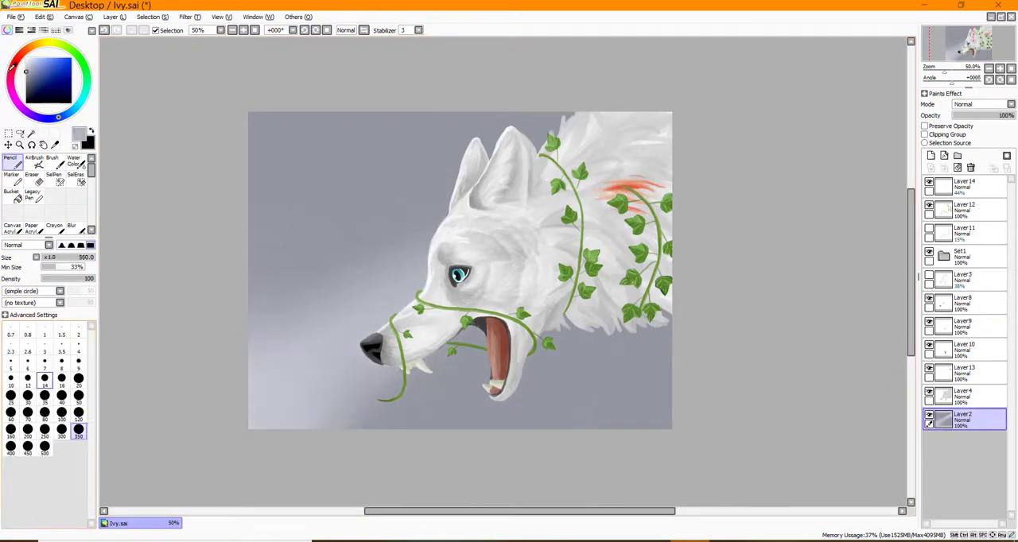
left_click(70, 226)
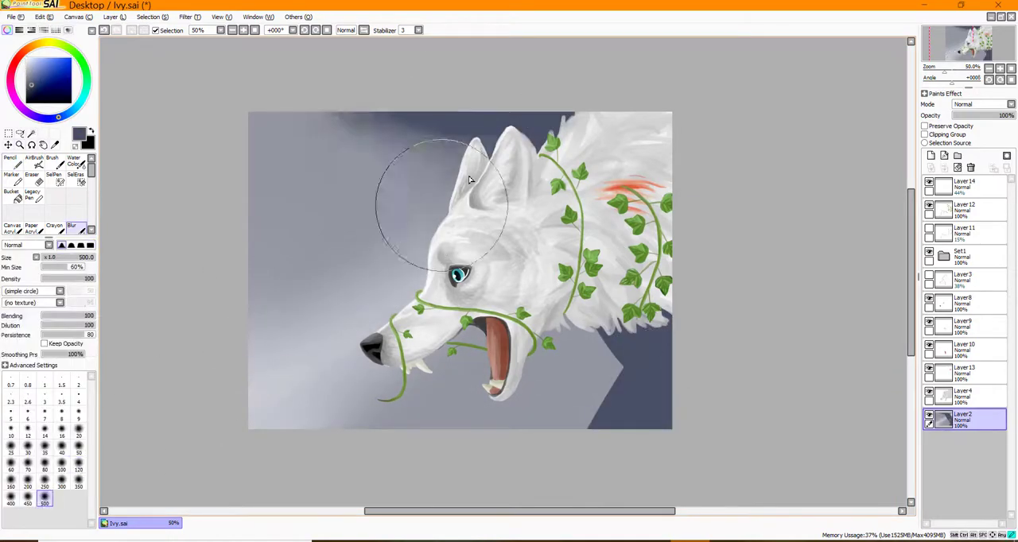